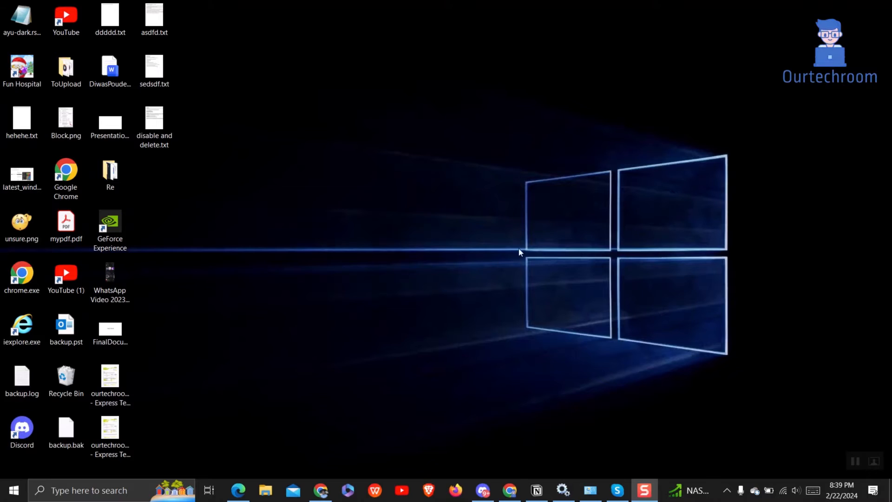
{"action": "mouse_move", "coordinate": [543, 263]}
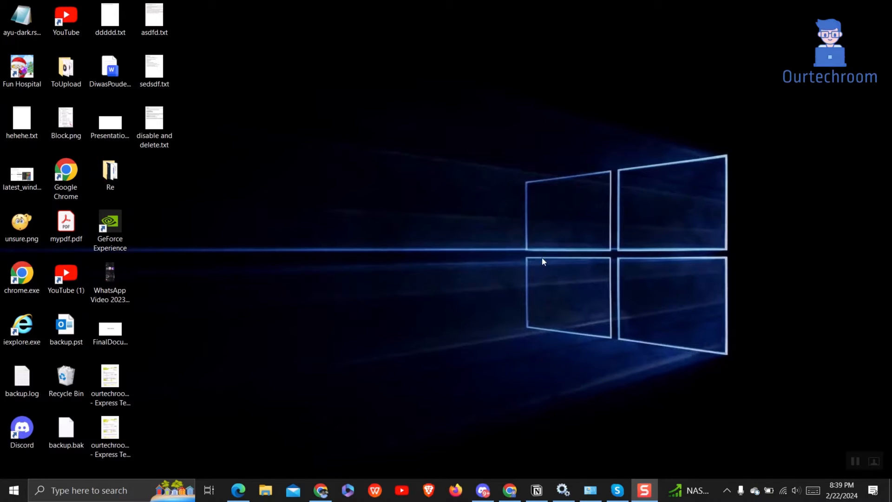
{"action": "mouse_move", "coordinate": [145, 246]}
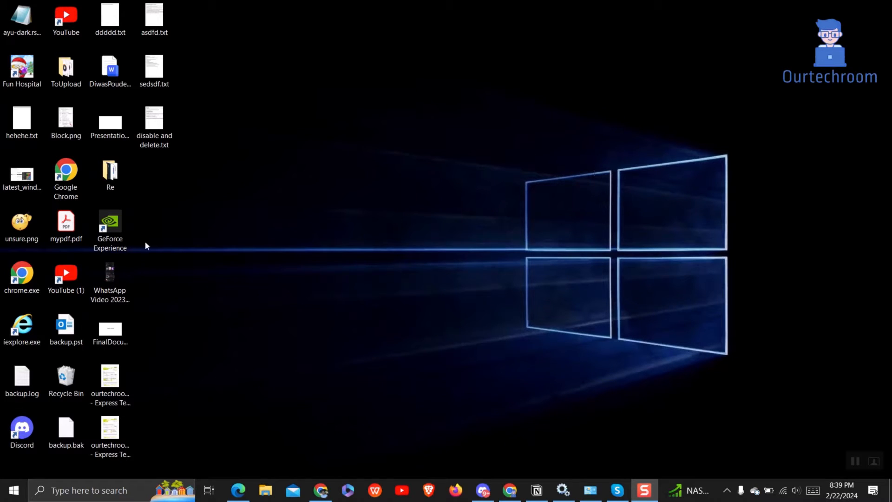
{"action": "mouse_move", "coordinate": [727, 301]}
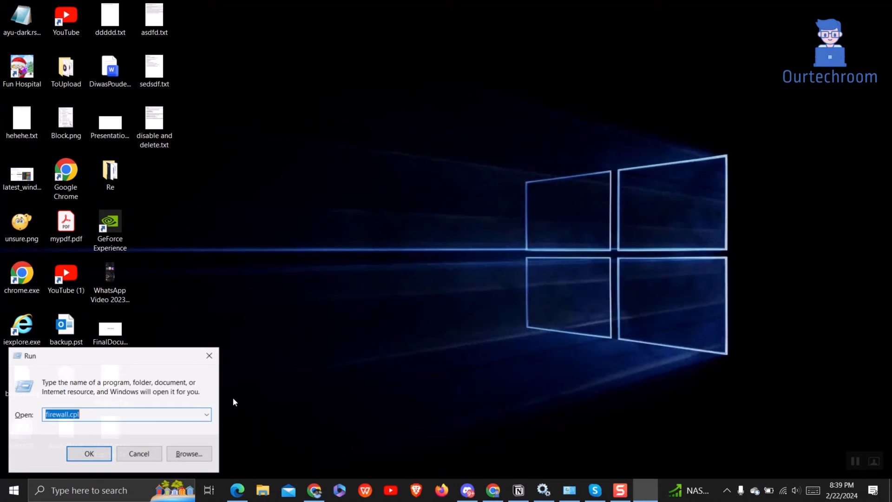
- Run services.msc from the Run dialog to open the Services console
{"action": "type", "text": "services.msc"}
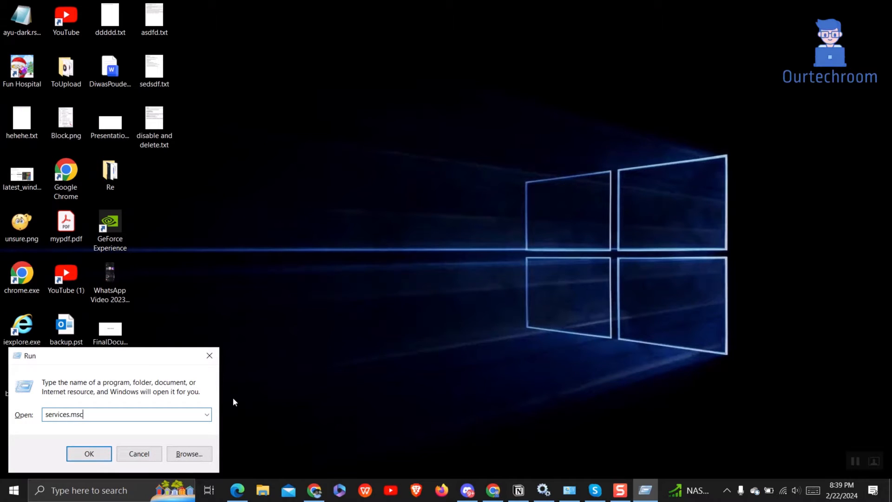
{"action": "left_click", "coordinate": [89, 453]}
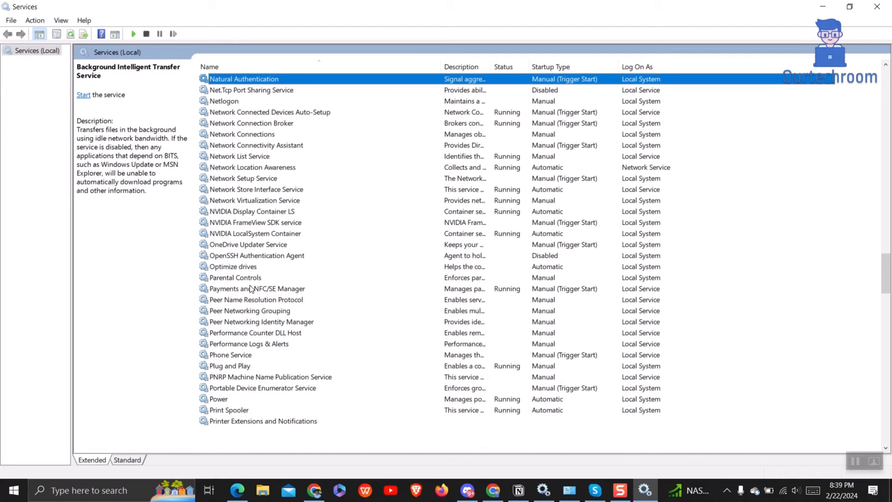
- Start the NVIDIA Display Container LS service and close the Services console
{"action": "left_click", "coordinate": [254, 211]}
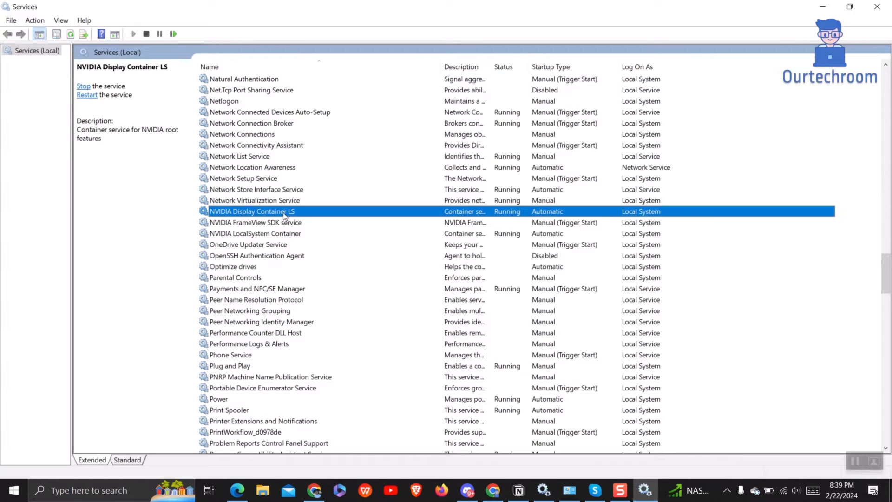
{"action": "left_click", "coordinate": [84, 86]}
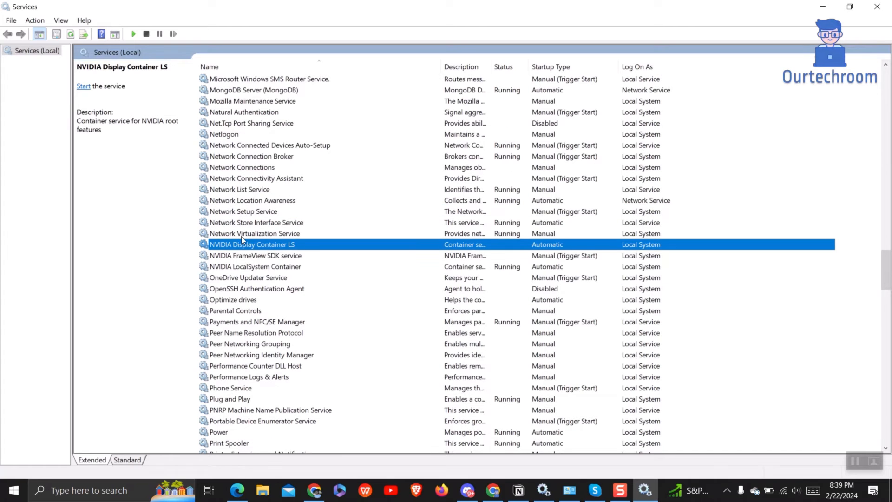
{"action": "right_click", "coordinate": [252, 245]}
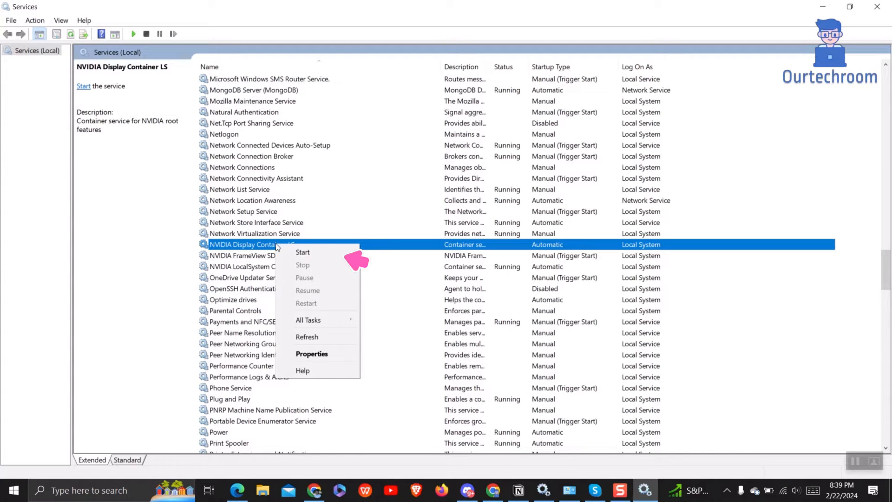
{"action": "mouse_move", "coordinate": [324, 308]}
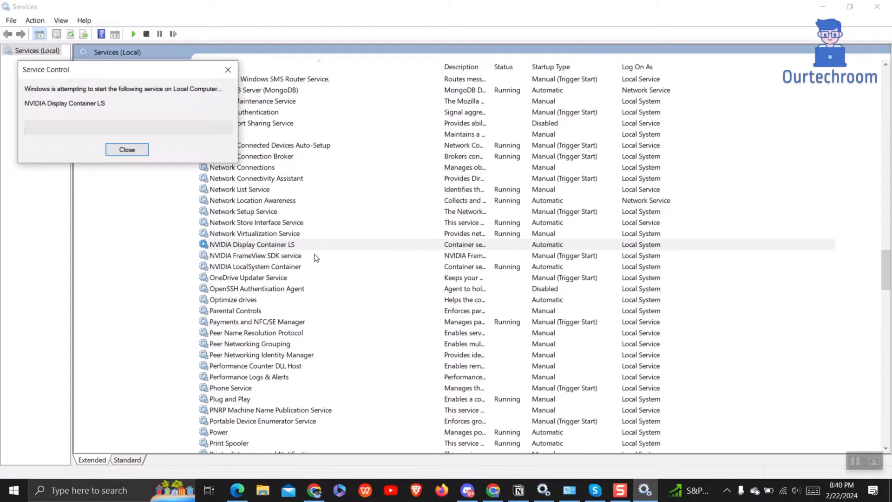
{"action": "left_click", "coordinate": [127, 150]}
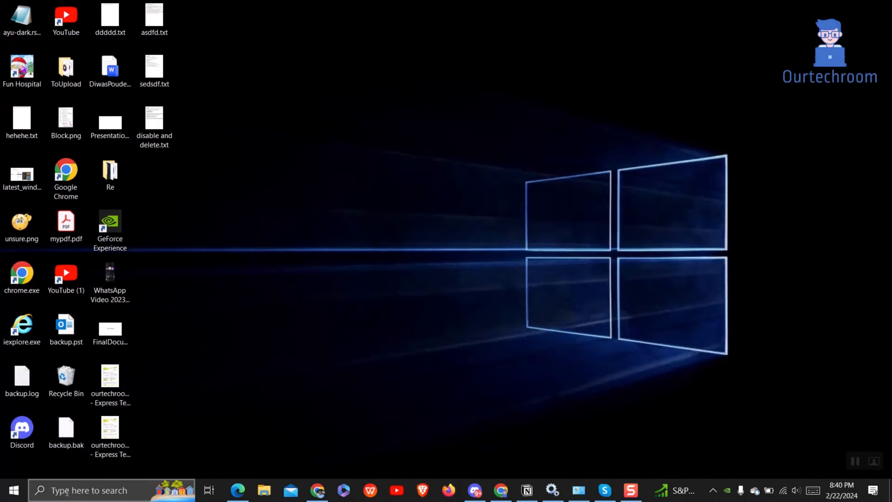
- Search Windows for 'nvid' to surface NVIDIA Control Panel as the best match
{"action": "type", "text": "notion"}
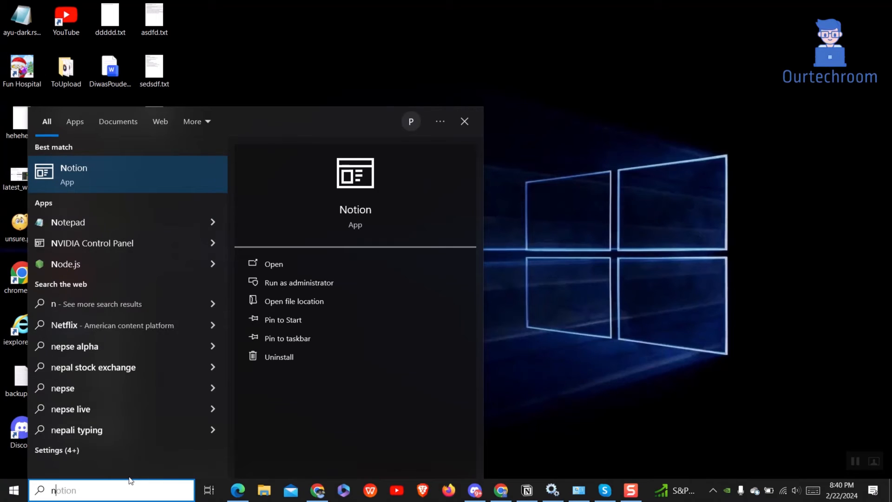
{"action": "type", "text": "nvid"}
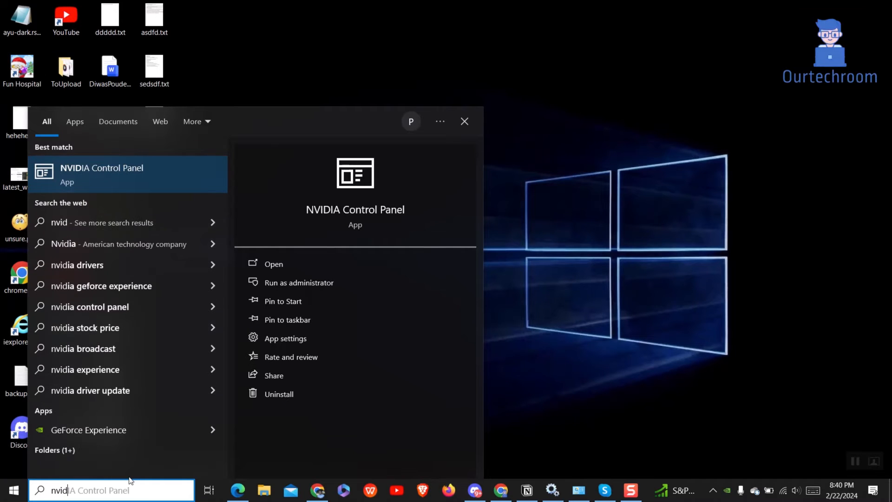
{"action": "mouse_move", "coordinate": [111, 349]}
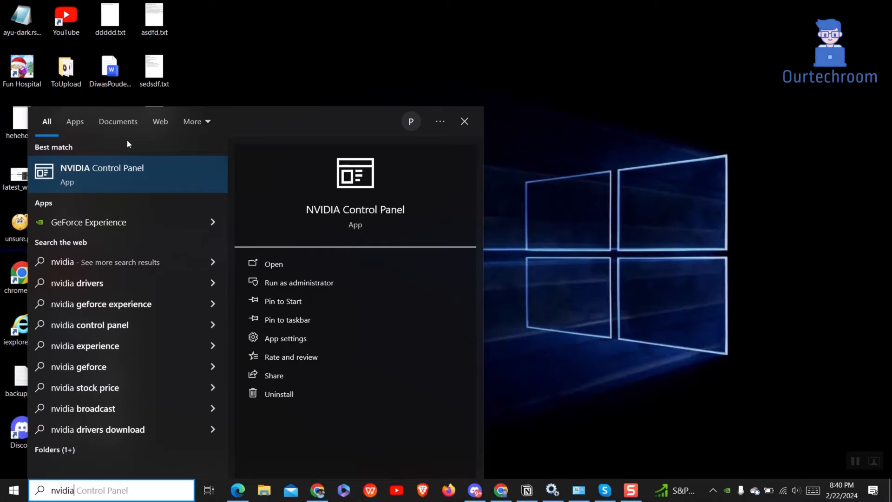
{"action": "mouse_move", "coordinate": [288, 202]}
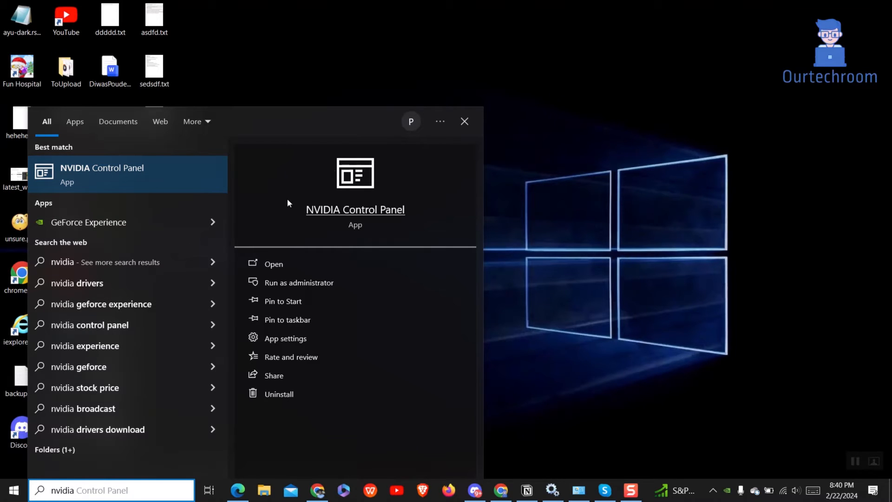
{"action": "mouse_move", "coordinate": [102, 223]}
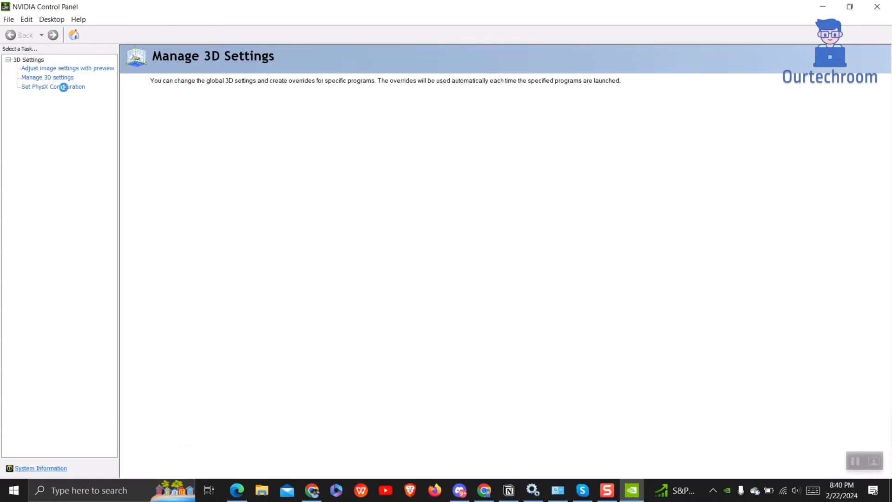
- Open NVIDIA Control Panel's Desktop menu to add the desktop context menu entry
{"action": "left_click", "coordinate": [50, 19]}
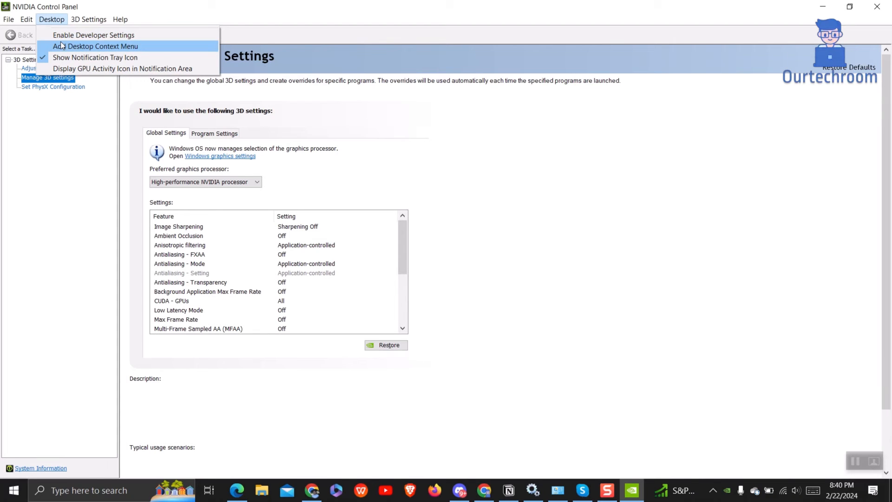
{"action": "mouse_move", "coordinate": [146, 47]}
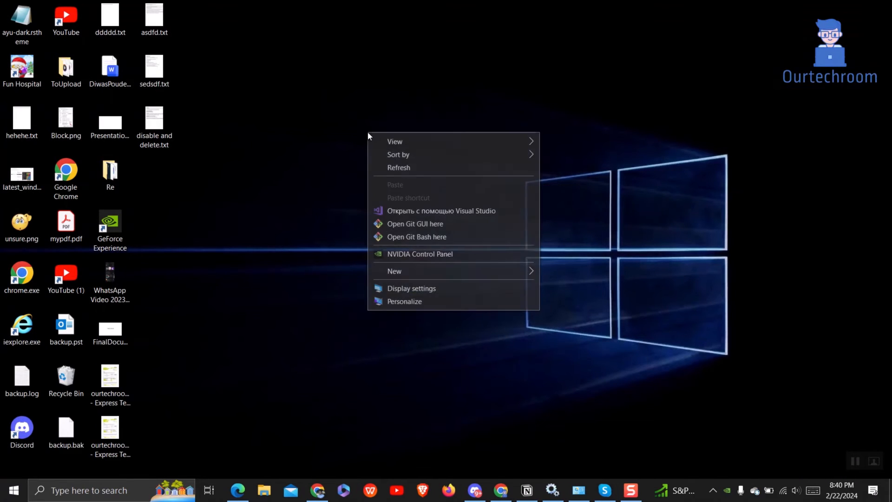
{"action": "mouse_move", "coordinate": [451, 262]}
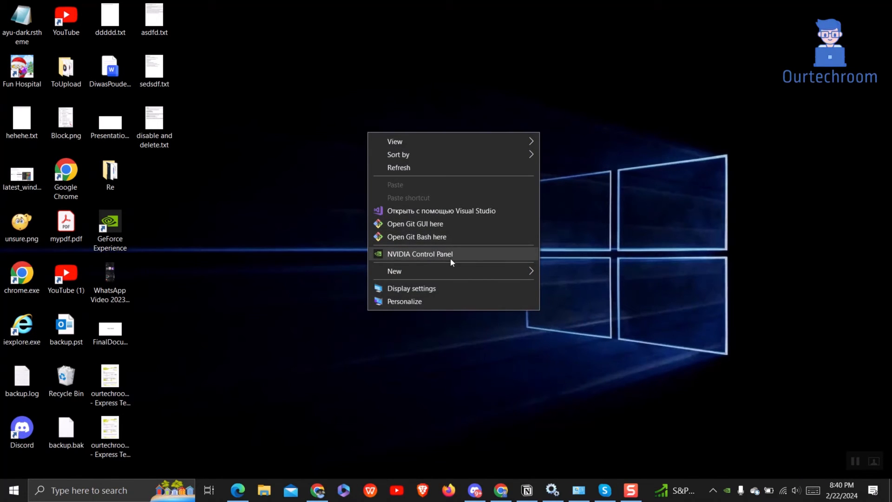
{"action": "left_click", "coordinate": [456, 277]}
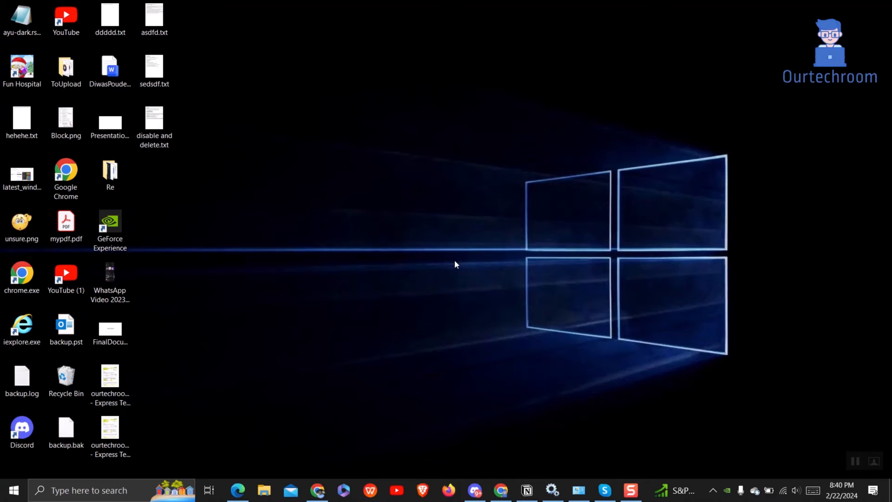
{"action": "left_click", "coordinate": [91, 490]}
{"action": "type", "text": "nvidia control panel"}
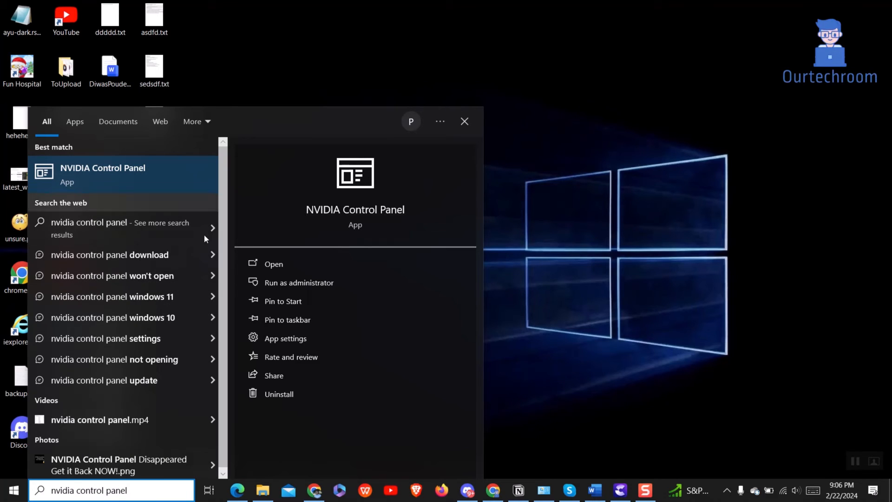
- Pin NVIDIA Control Panel to the taskbar from its search result
{"action": "left_click", "coordinate": [294, 319]}
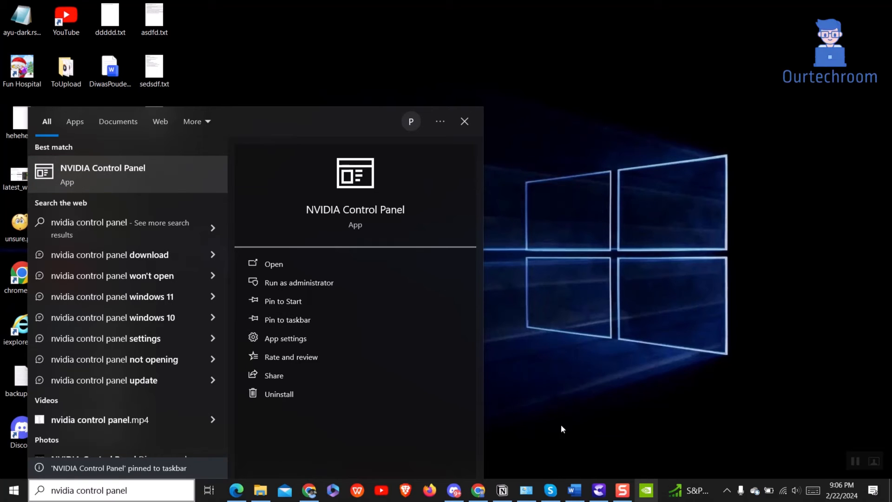
{"action": "mouse_move", "coordinate": [288, 303]}
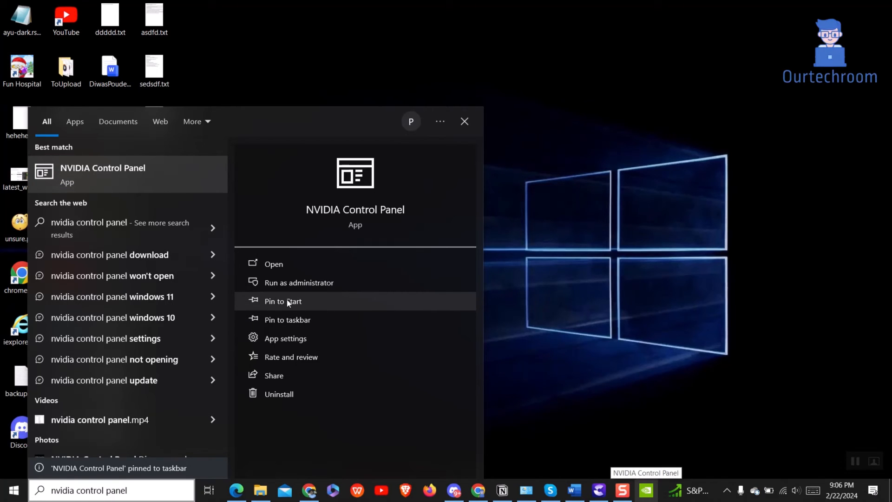